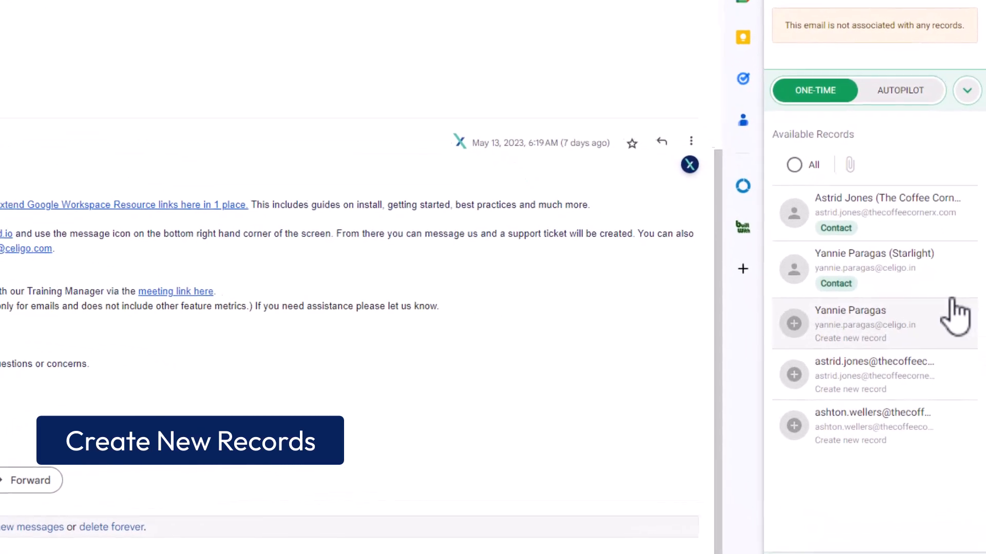
Start a new NetSuite record from the CloudExtend header to reach the welcome screen
scroll("down", 3)
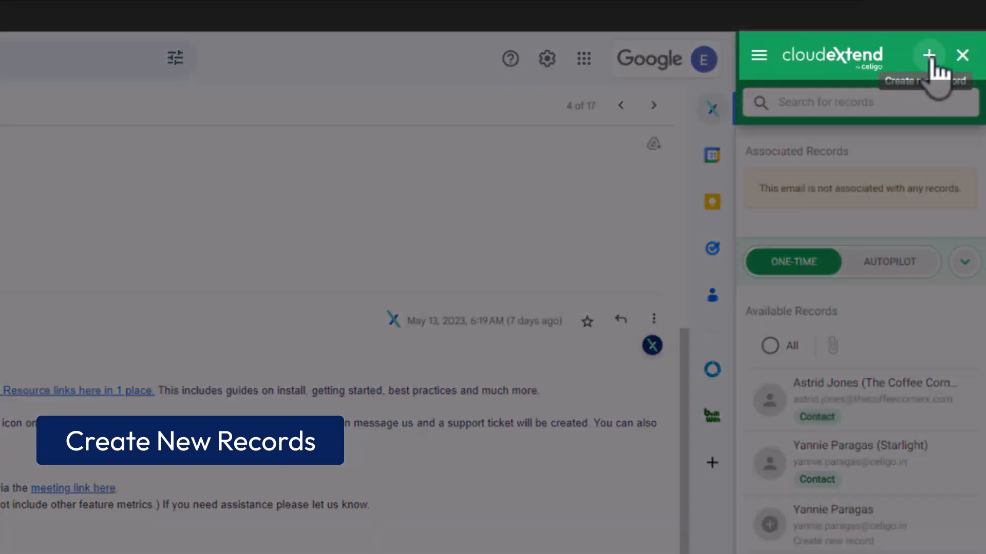
left_click(930, 56)
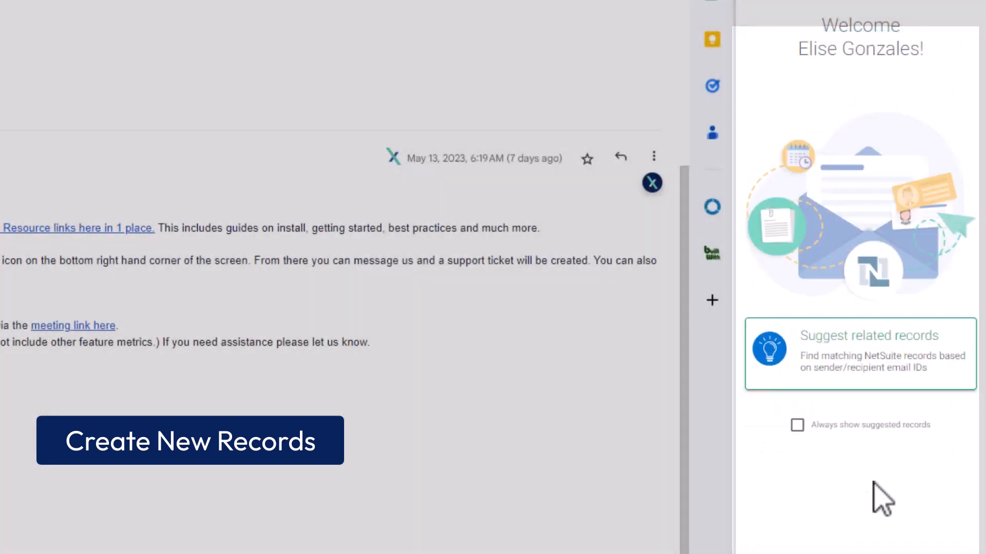
List NetSuite records suggested from this email's sender and recipients
left_click(859, 354)
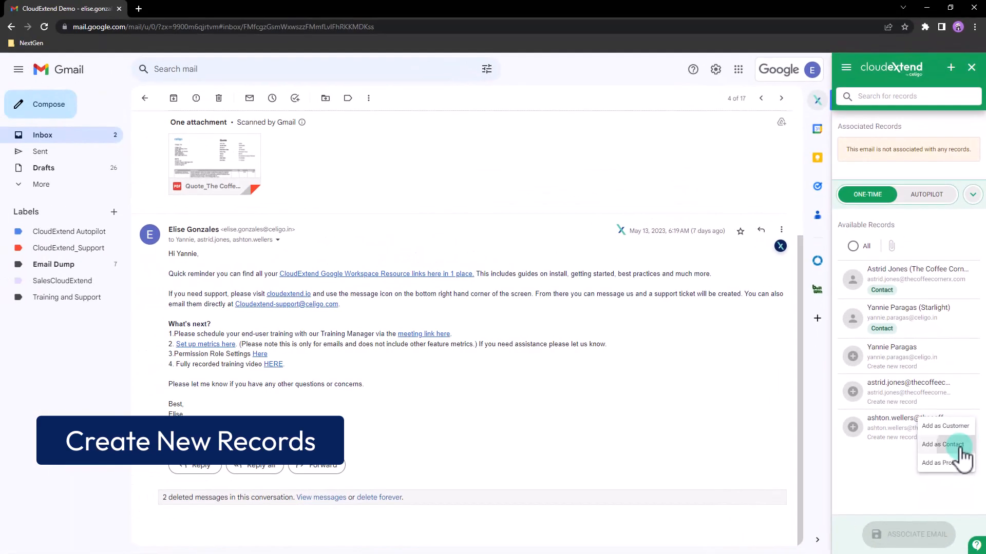
left_click(941, 445)
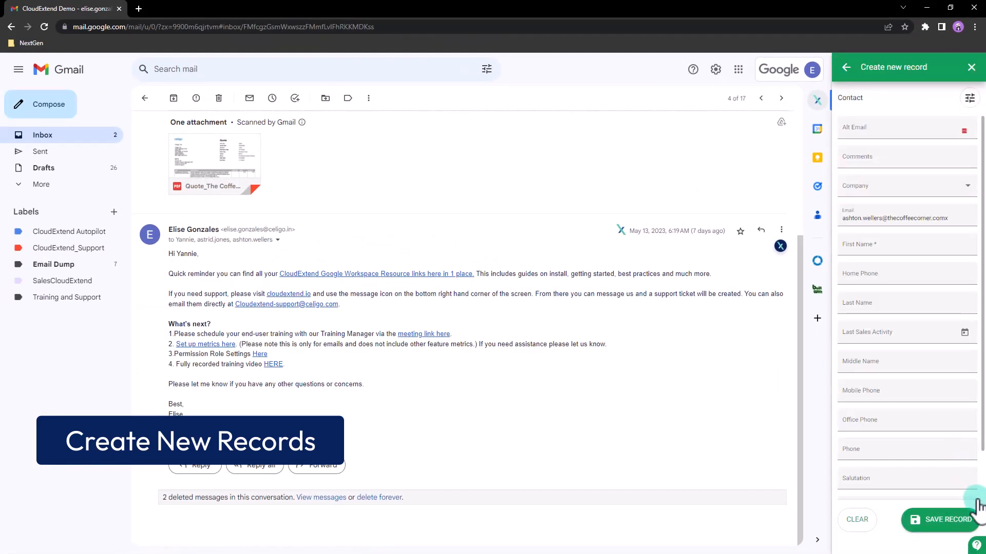
scroll("down", 3)
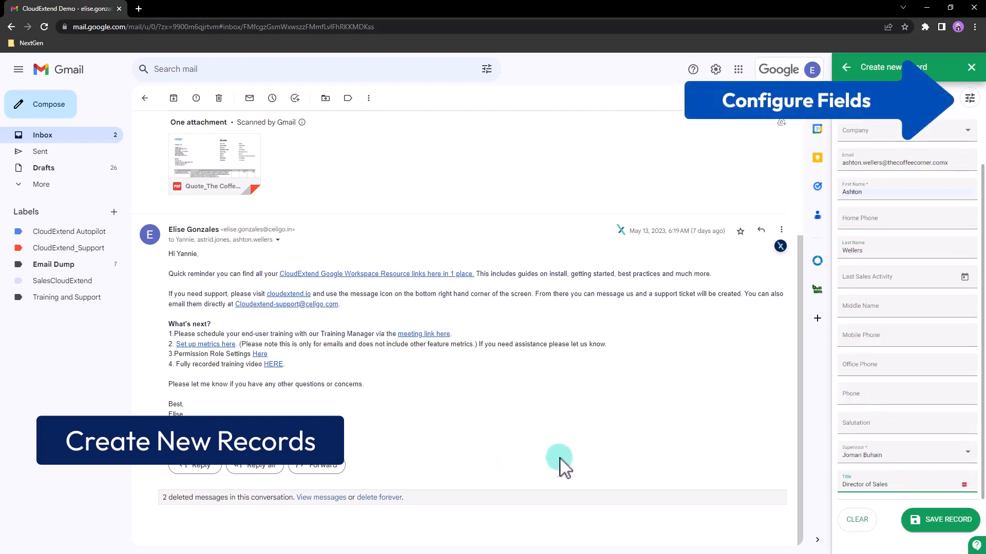
scroll("up", 3)
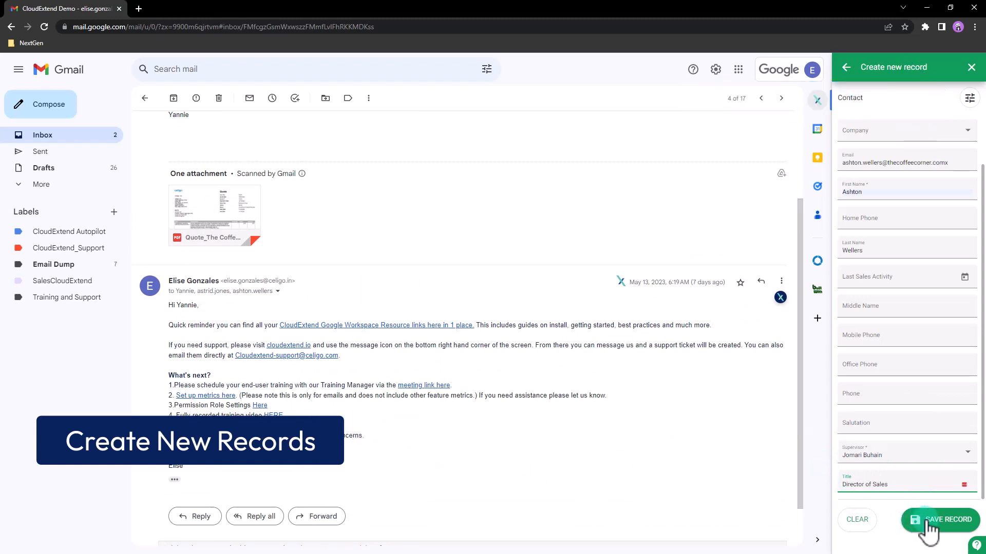
left_click(941, 518)
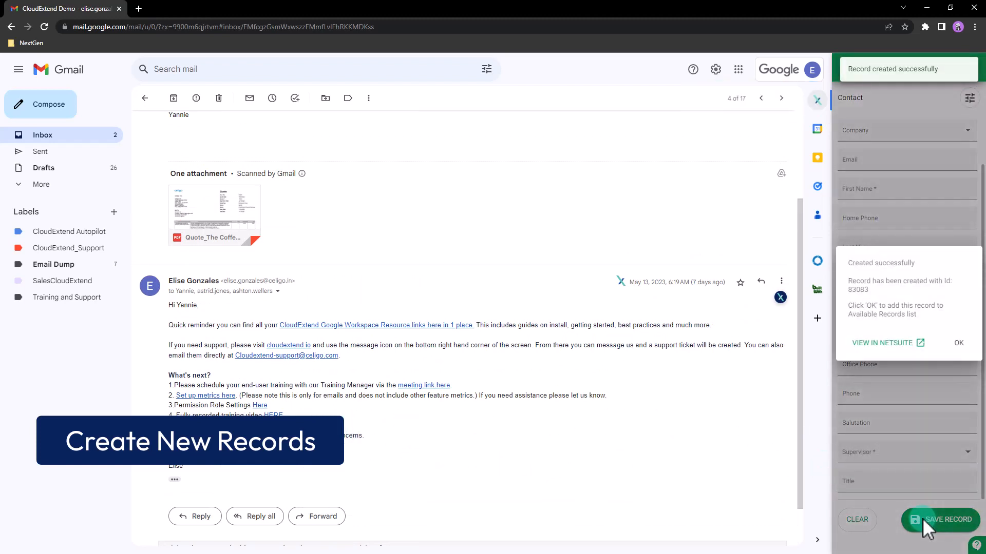
mouse_move(969, 383)
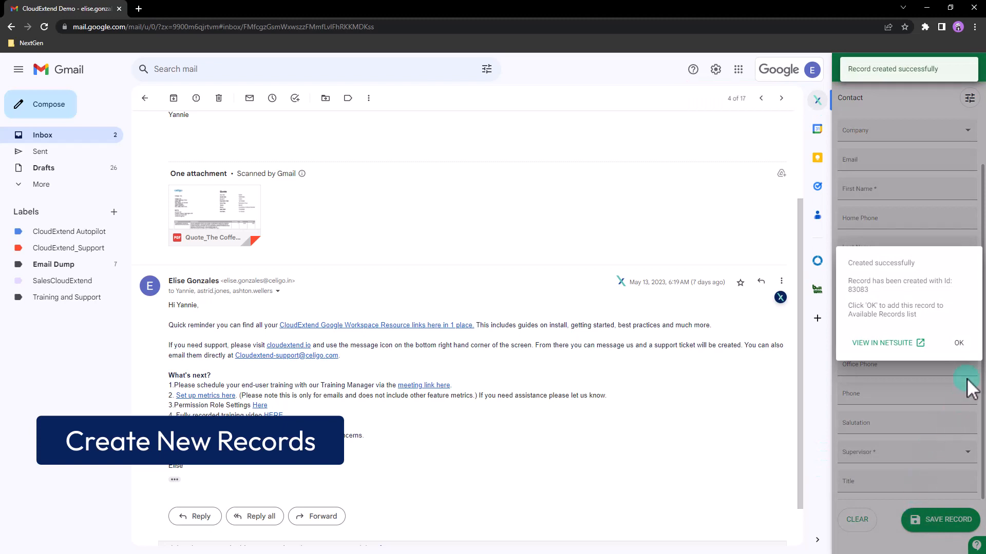
left_click(958, 342)
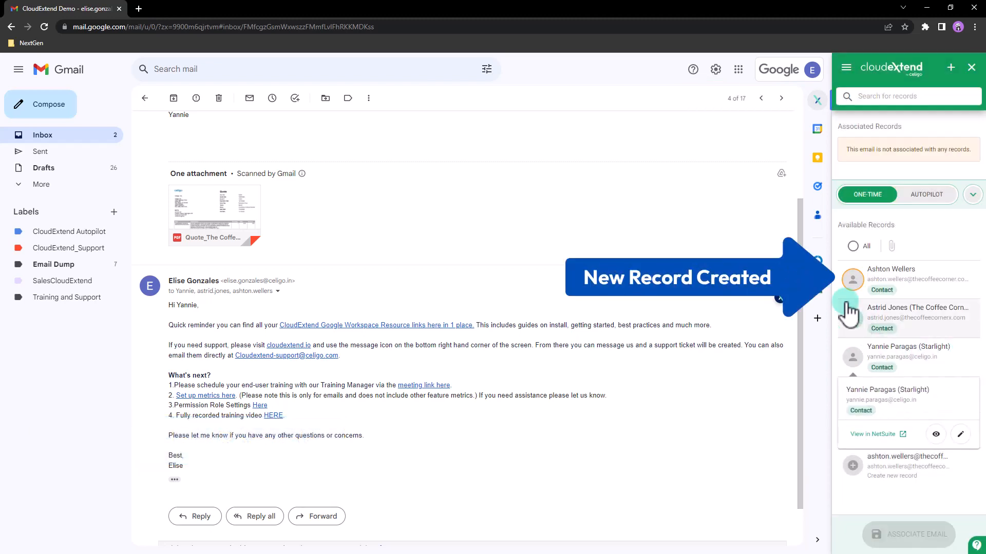
left_click(852, 280)
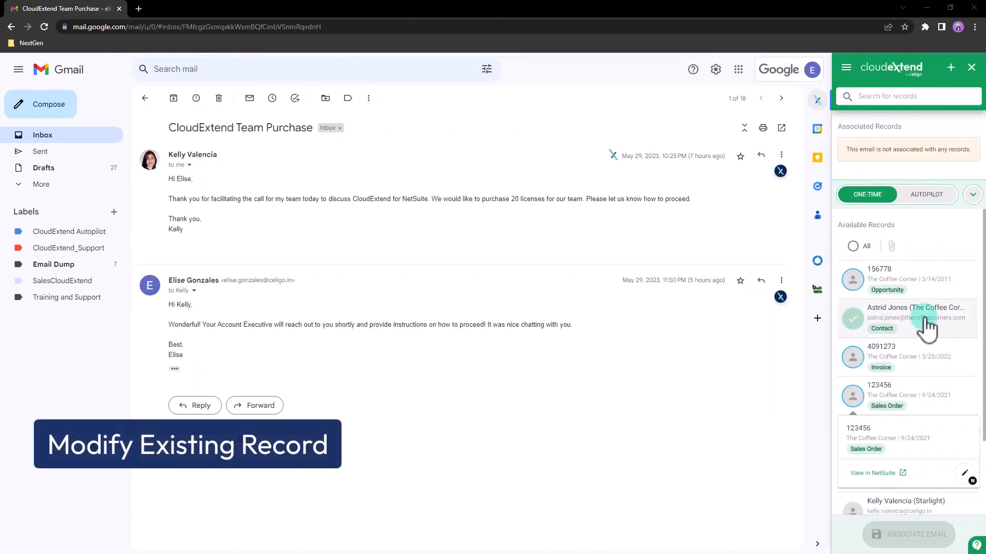
left_click(915, 317)
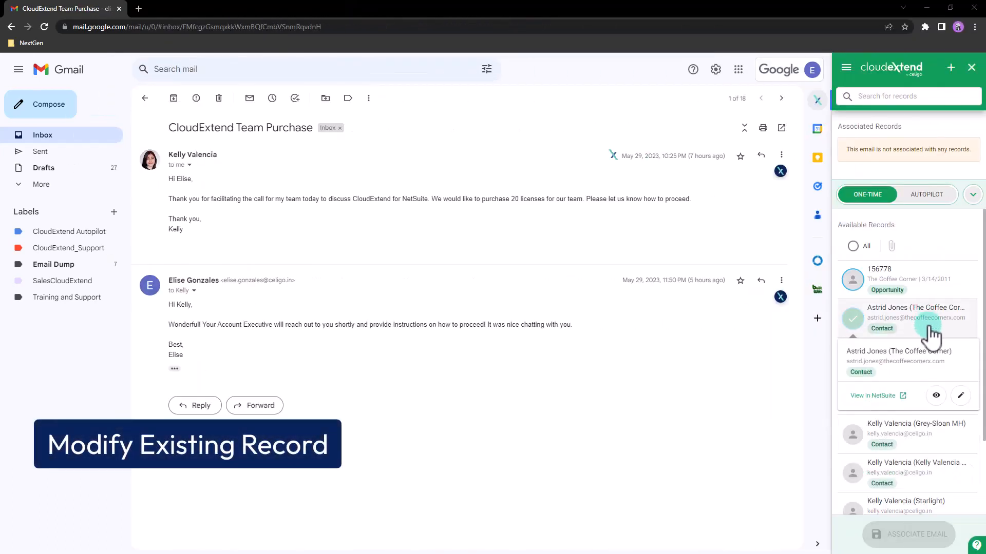
left_click(960, 396)
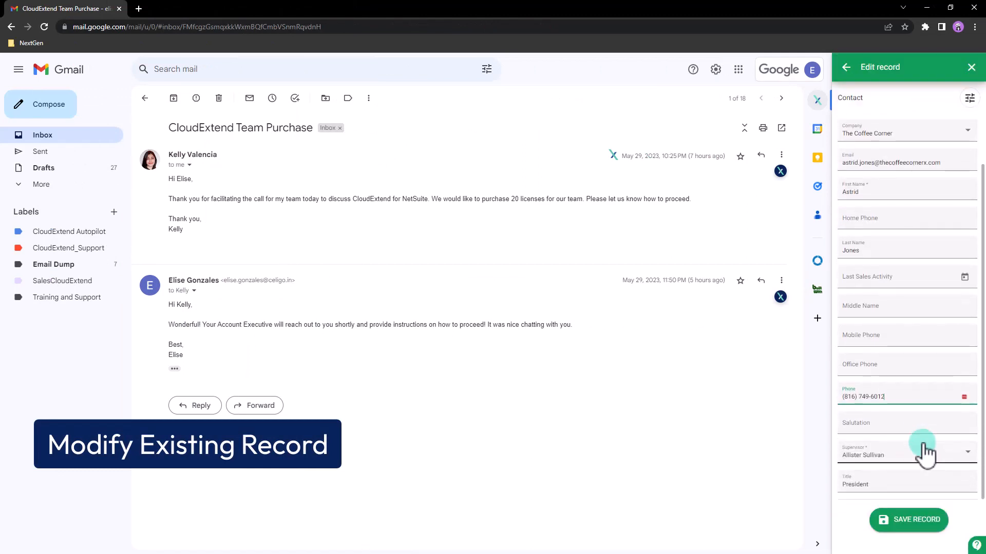
left_click(908, 520)
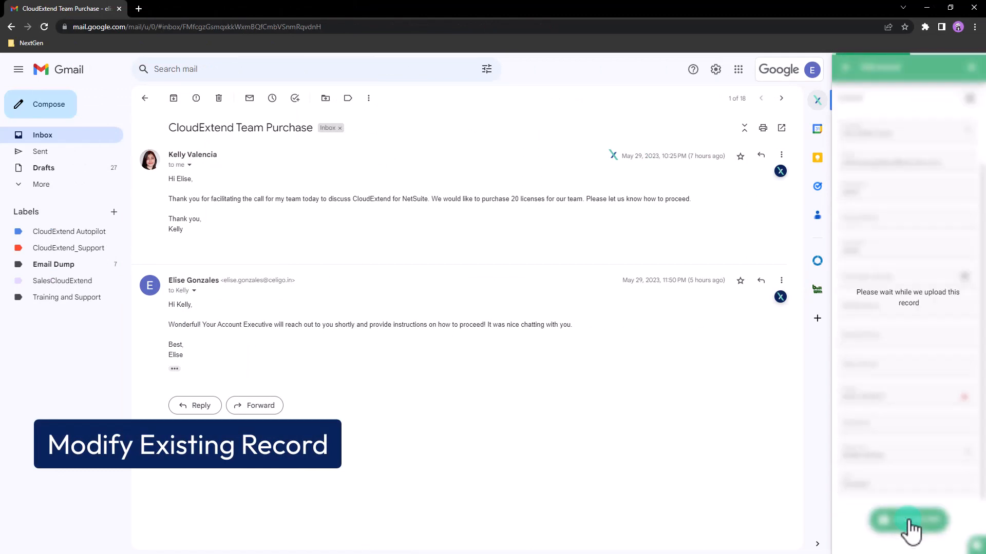